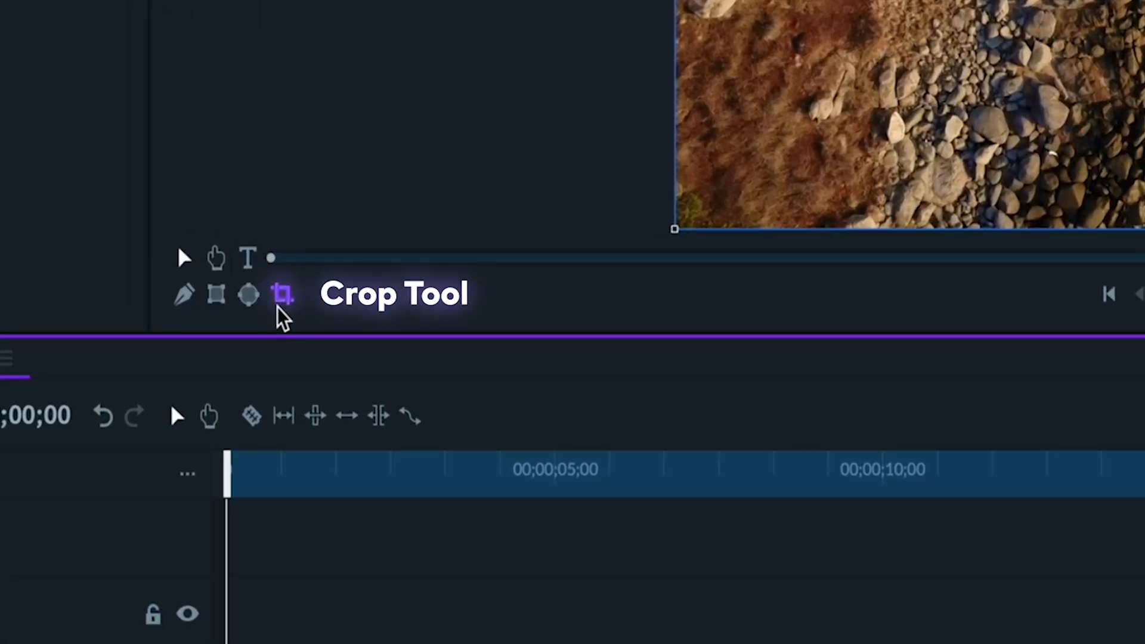
Apply a Crop & Pan effect in Pan Zoom mode for a tighter framing of the Drone Beach clip
click(284, 294)
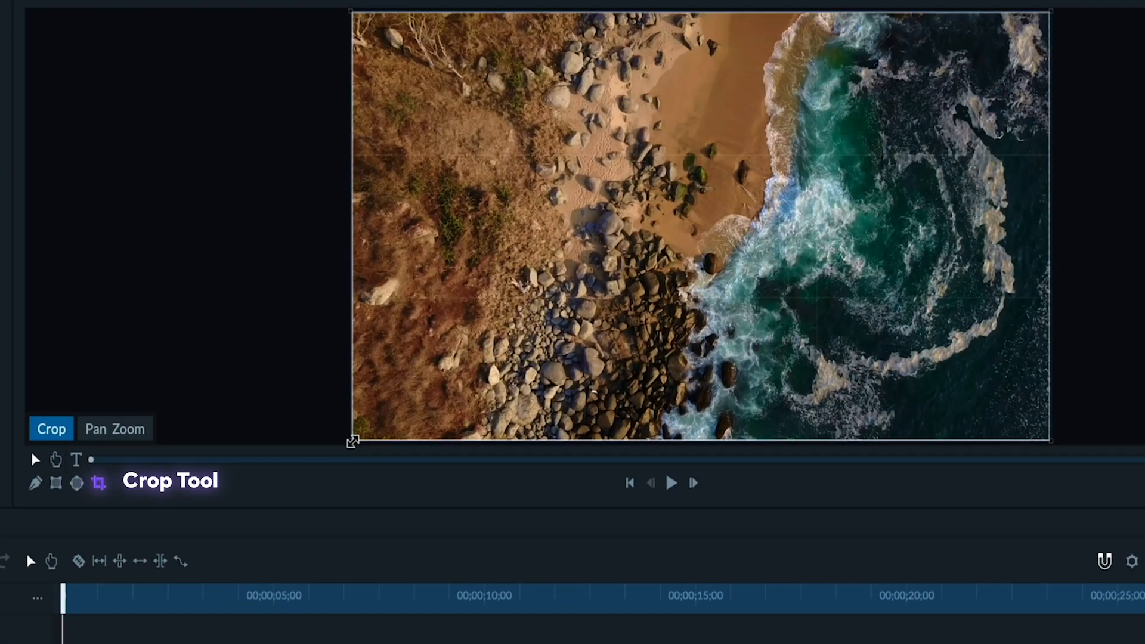
click(669, 482)
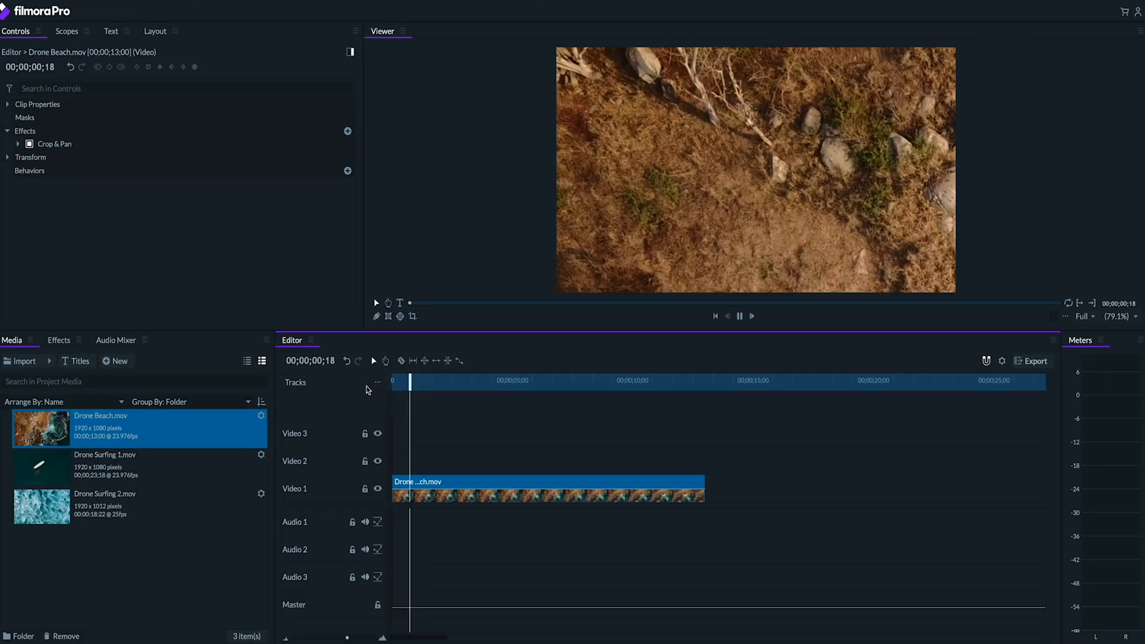
Create a Text clip on Video 2 above the footage reading large white '2.0'
click(514, 378)
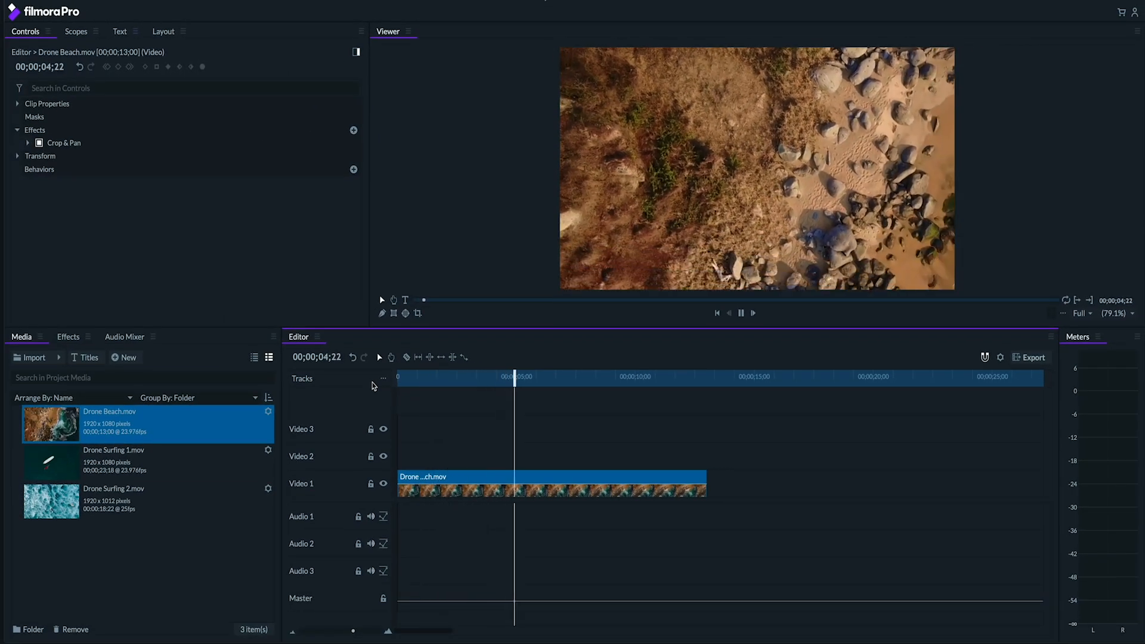
click(616, 376)
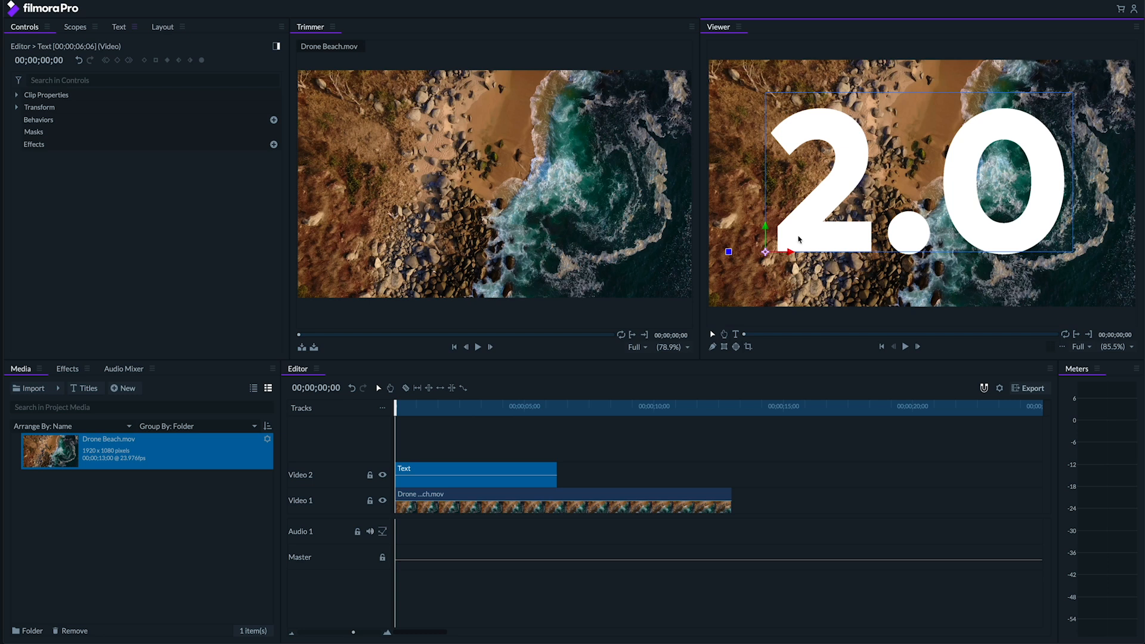
Add a 'Motion track' behavior from the Behaviors list to the 2.0 text clip
click(275, 119)
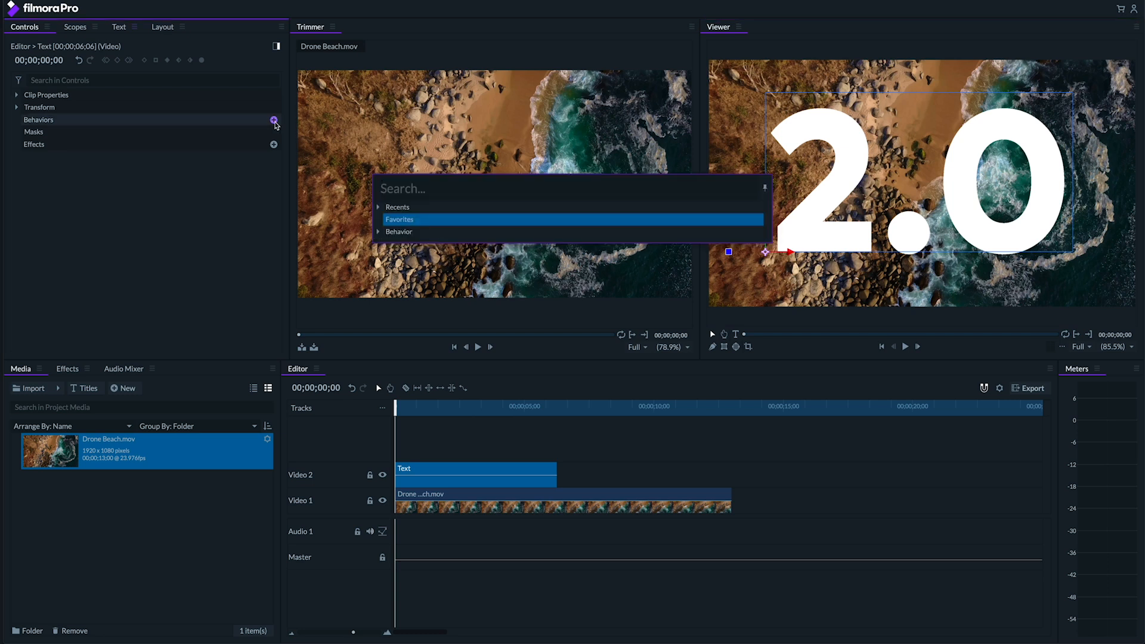
text(Motion track)
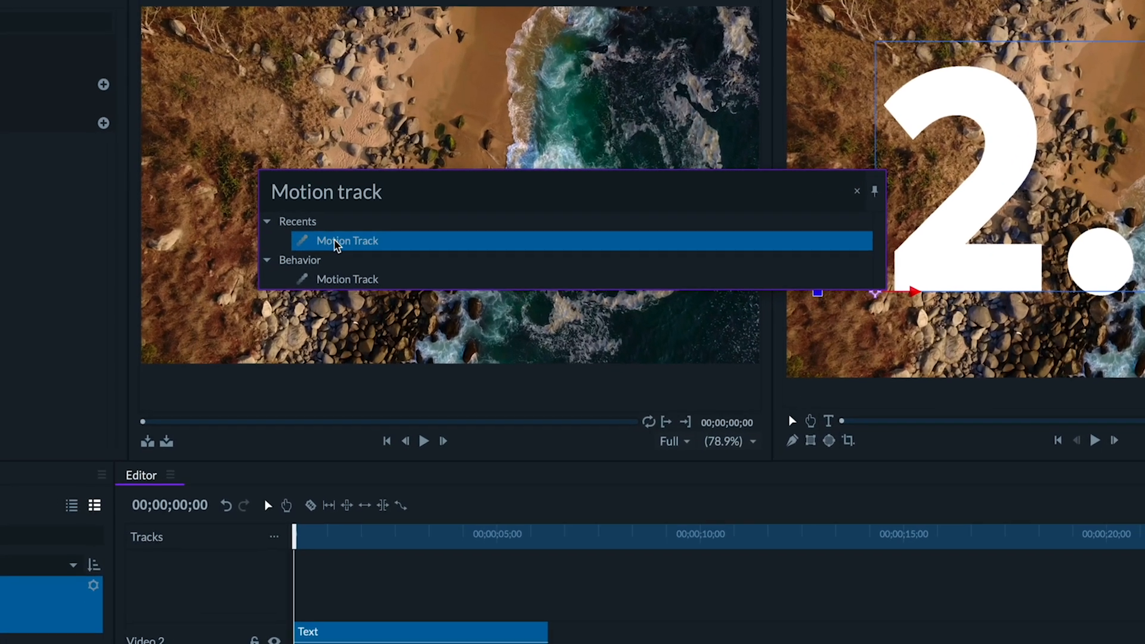
click(349, 240)
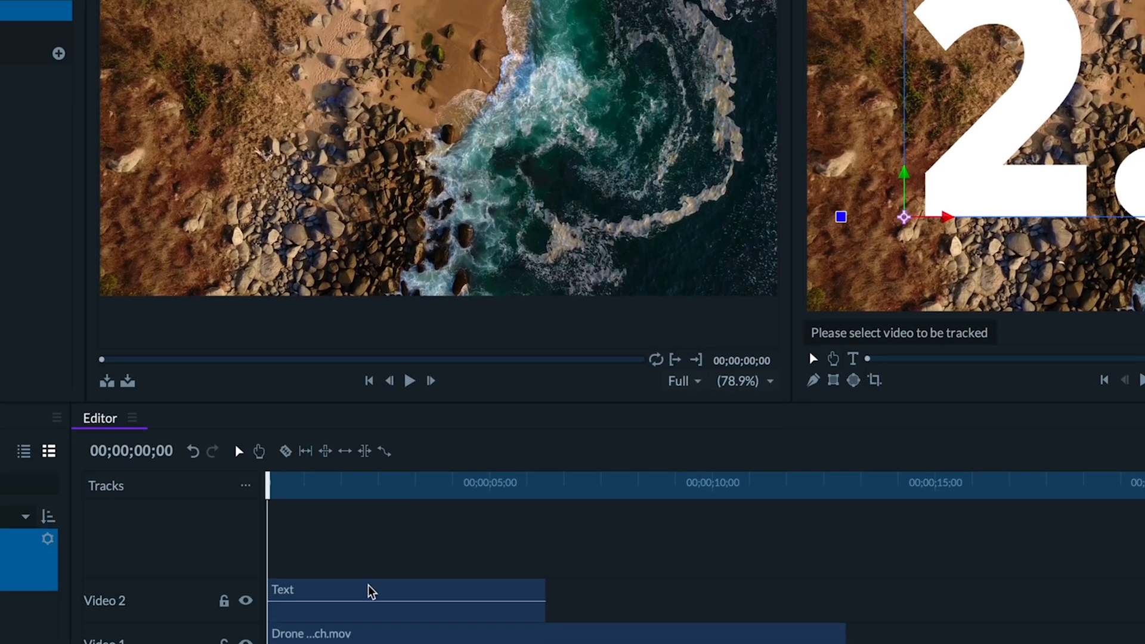